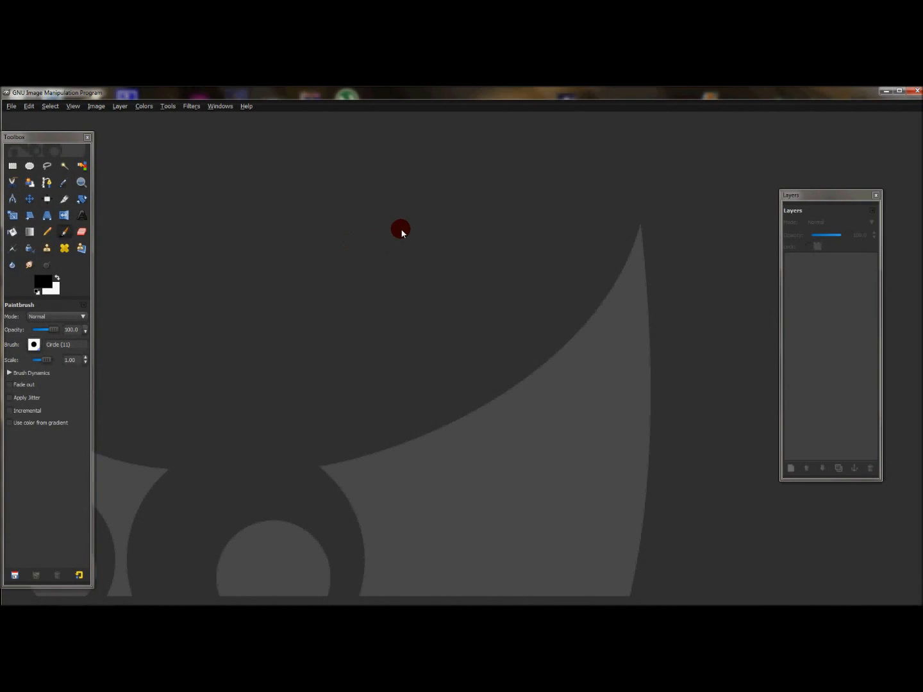
pyautogui.moveTo(672, 231)
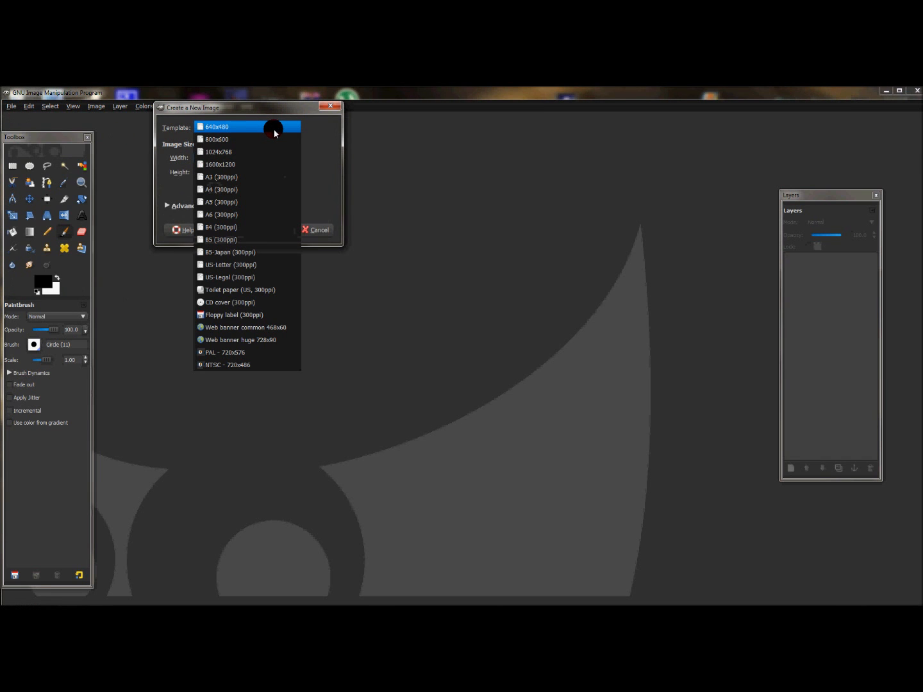
pyautogui.moveTo(277, 131)
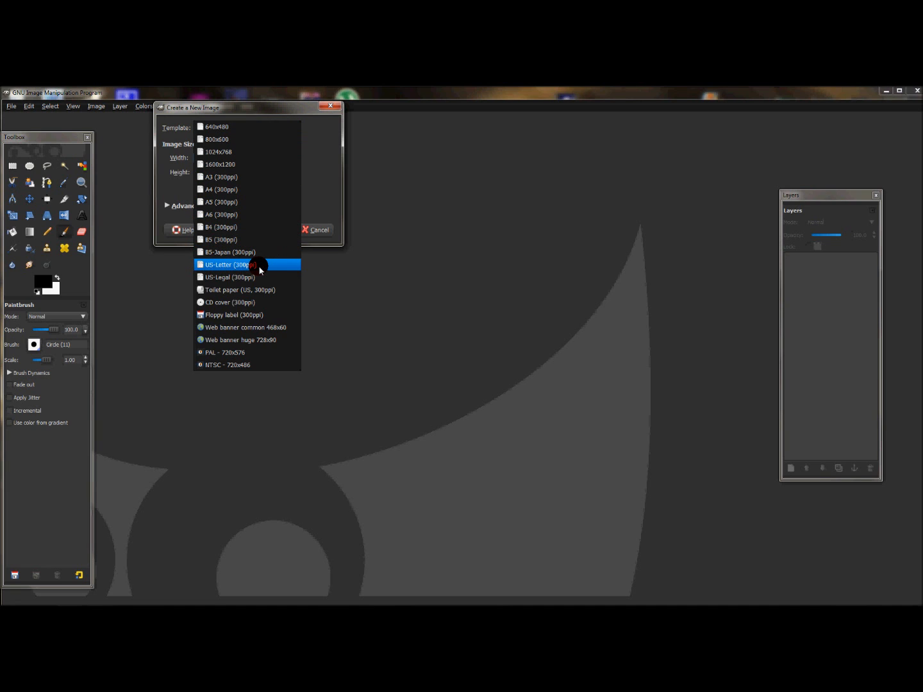
# Step: Create a new US Letter 300 ppi image filled with the black foreground colour
pyautogui.click(228, 264)
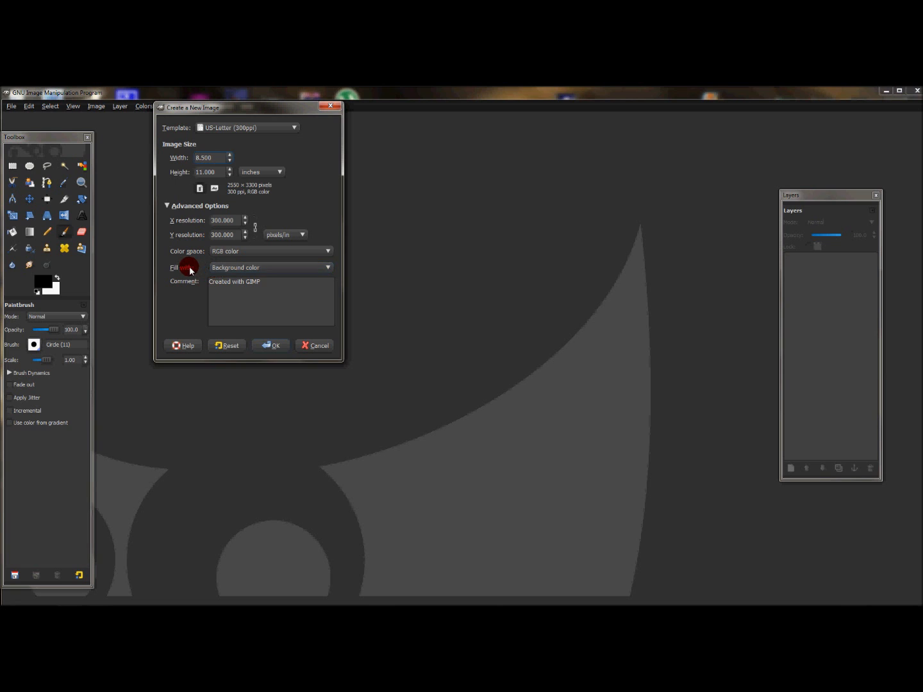
pyautogui.click(269, 266)
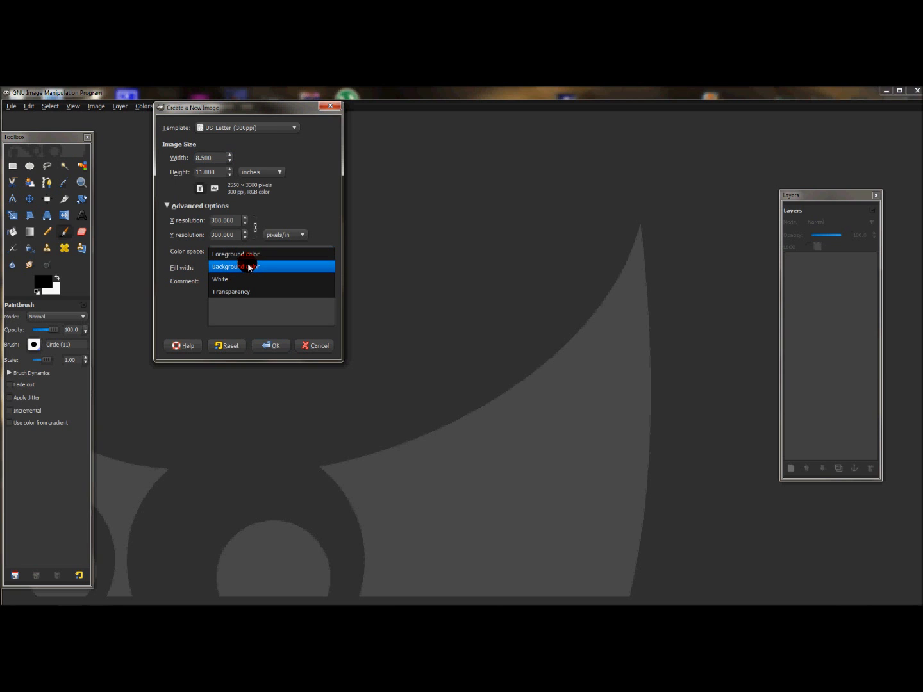
pyautogui.click(236, 254)
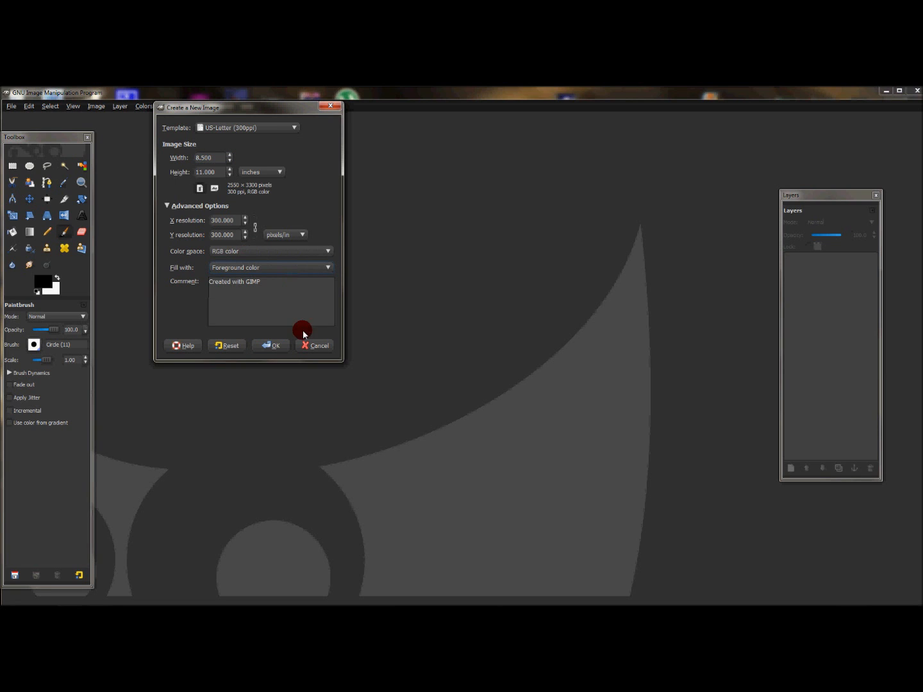
pyautogui.click(270, 347)
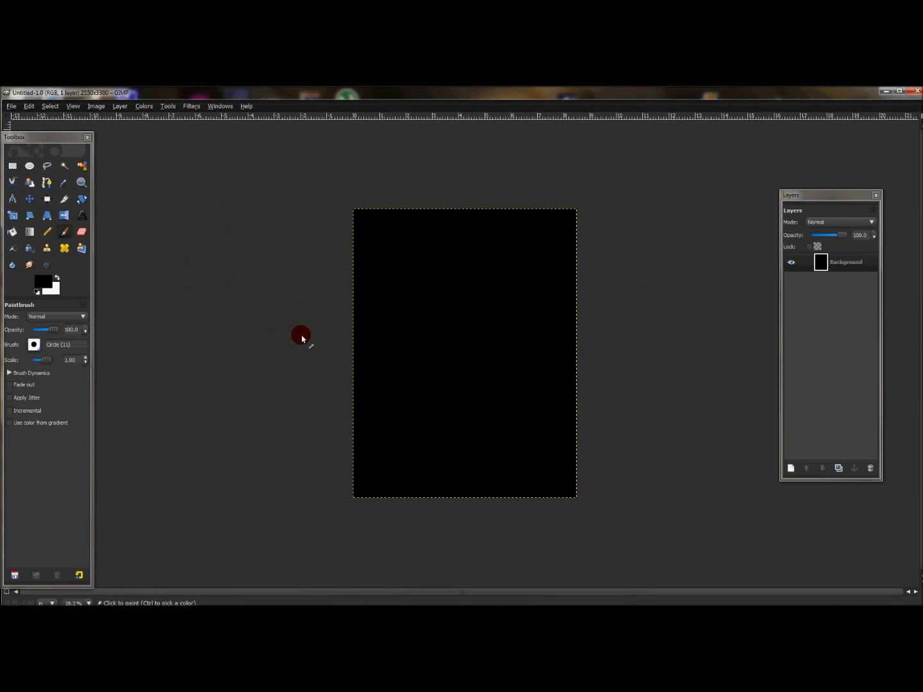
pyautogui.moveTo(695, 323)
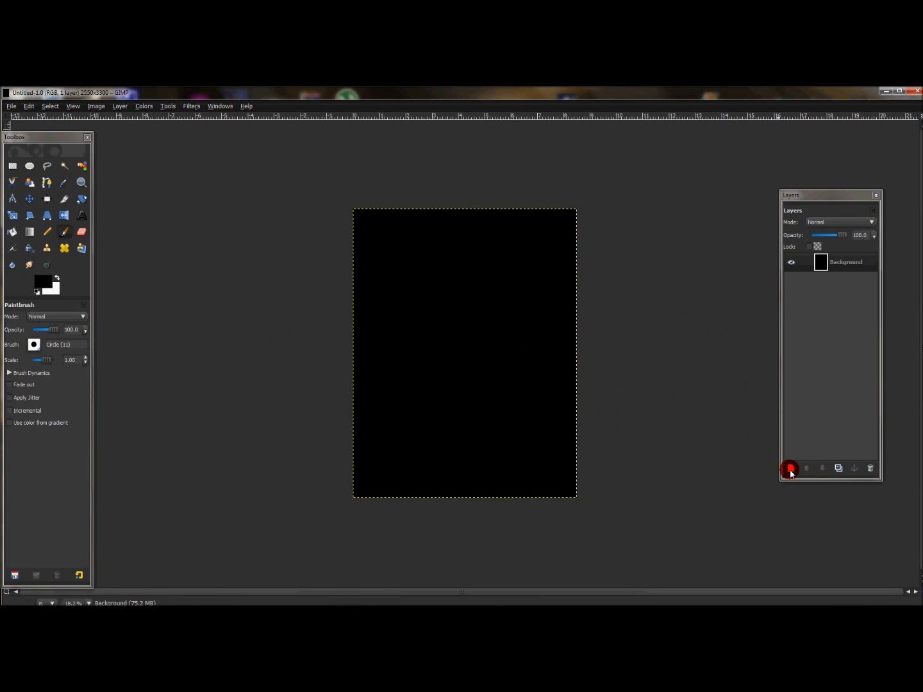
# Step: Add a new white-filled layer above the black Background layer
pyautogui.click(790, 468)
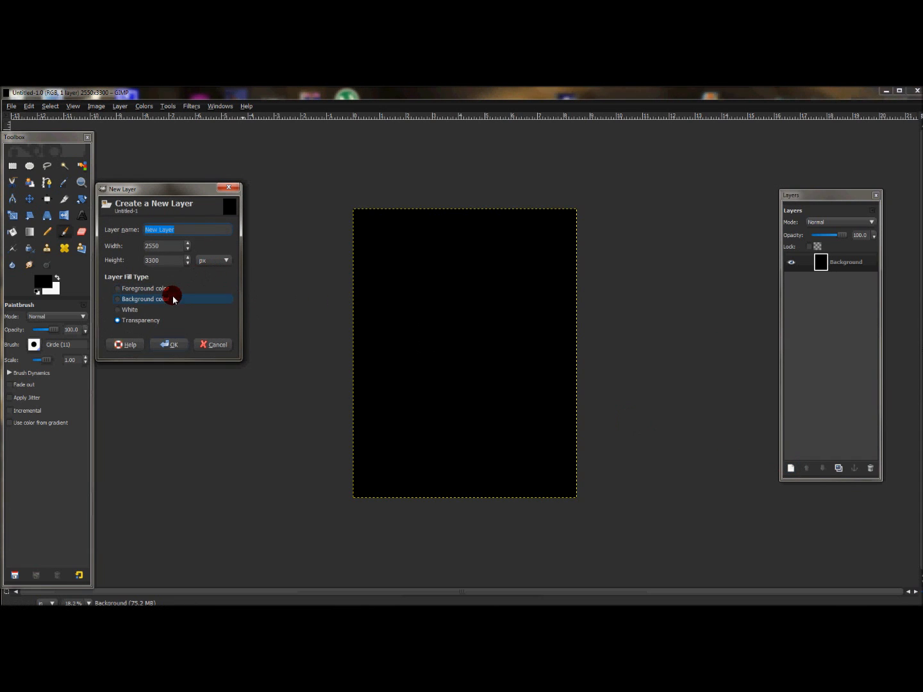
pyautogui.click(118, 309)
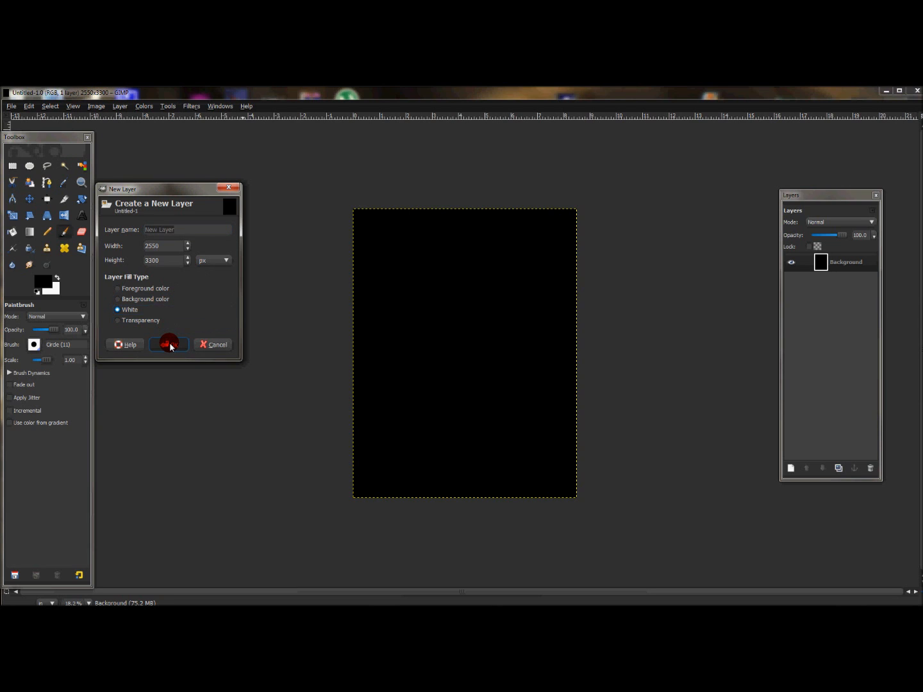
pyautogui.click(169, 343)
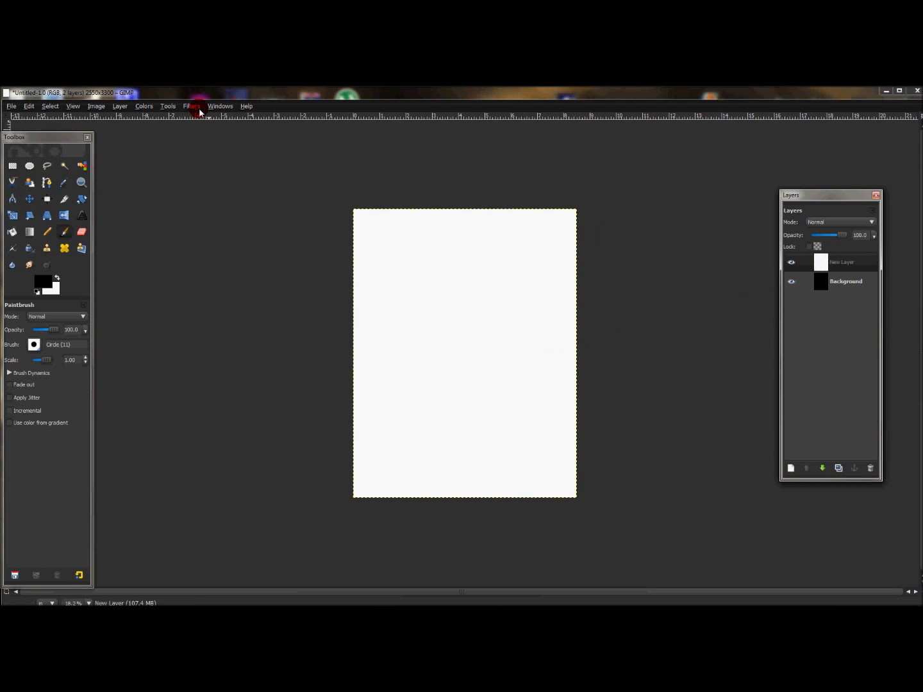
# Step: Apply the Pagecurl distort filter with a vertical curl at the lower right corner
pyautogui.click(192, 105)
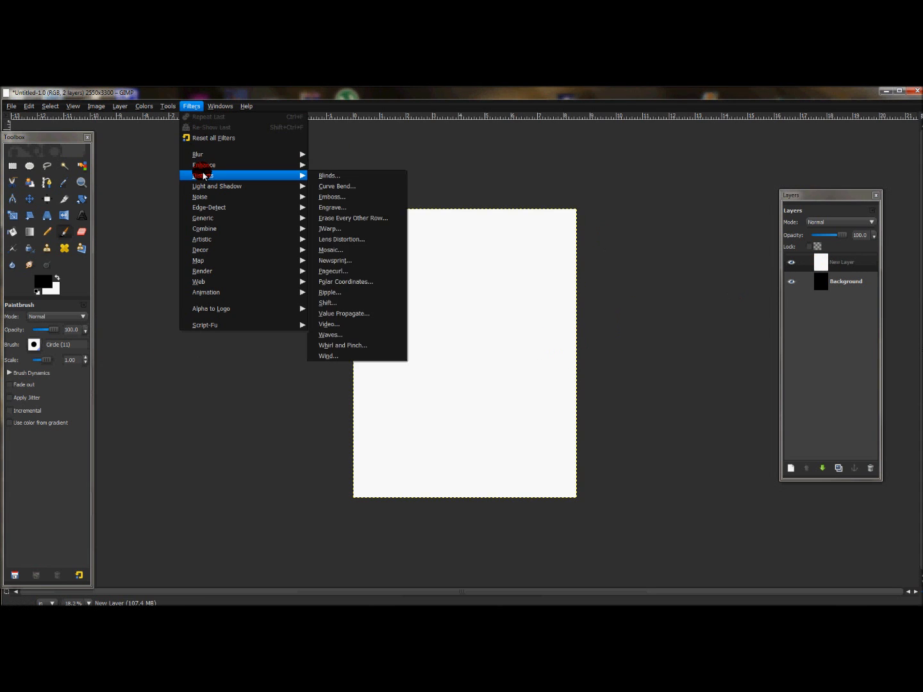
pyautogui.moveTo(333, 272)
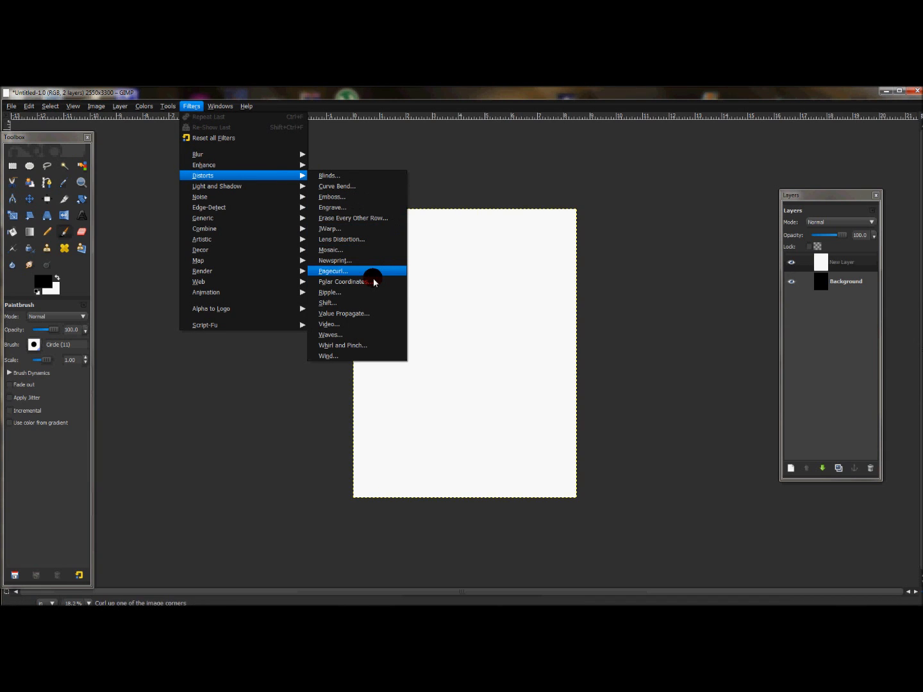
pyautogui.click(332, 272)
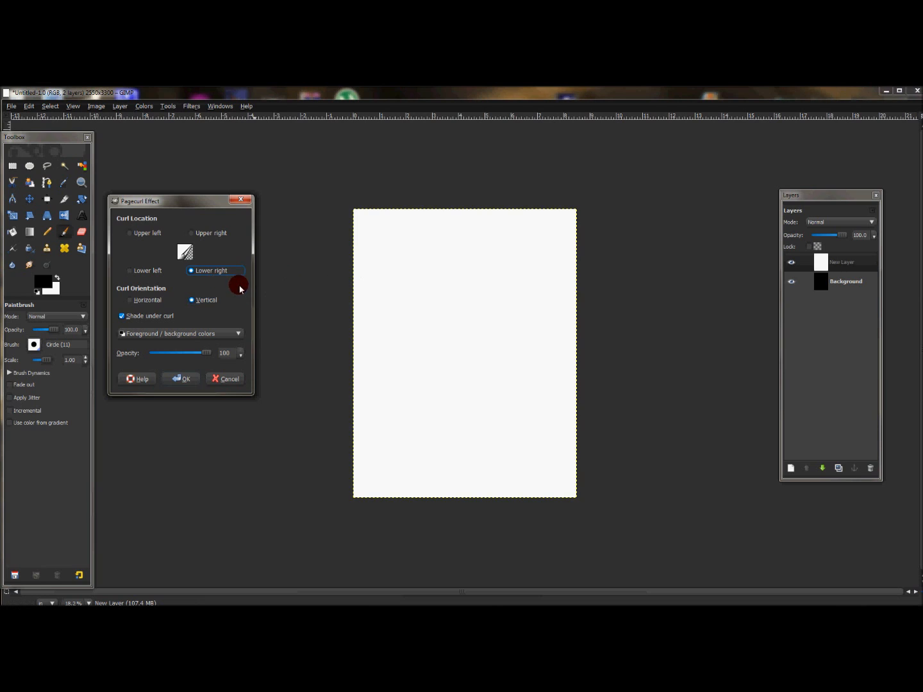
pyautogui.moveTo(126, 220)
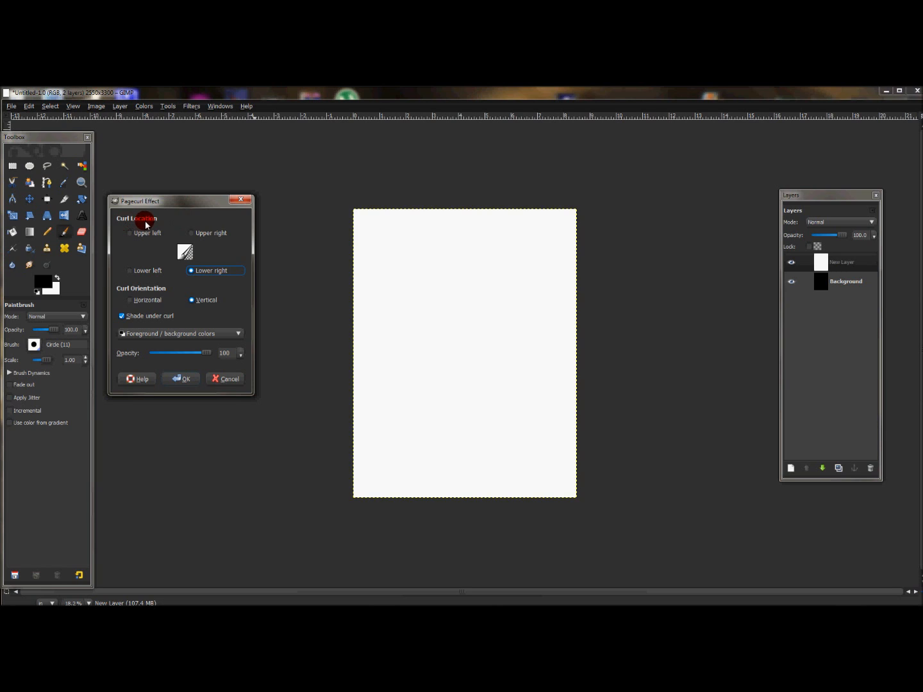
pyautogui.click(131, 234)
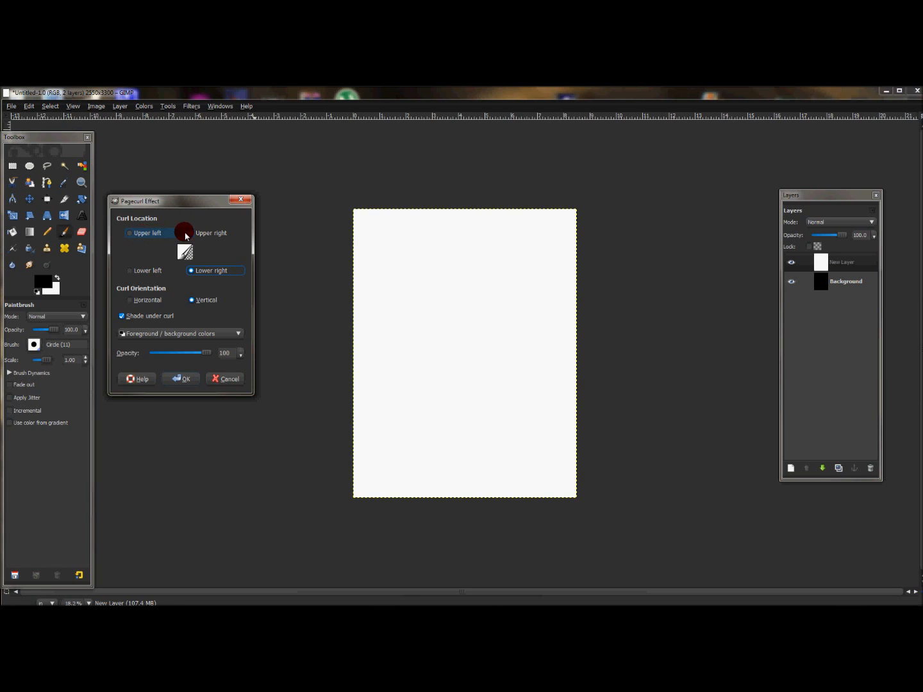
pyautogui.click(192, 233)
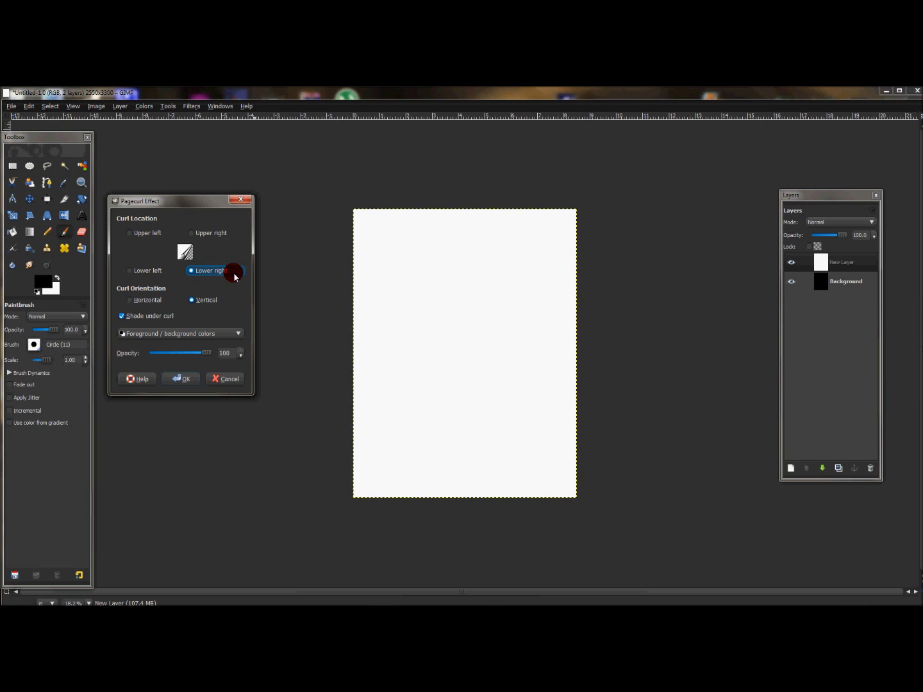
pyautogui.moveTo(305, 308)
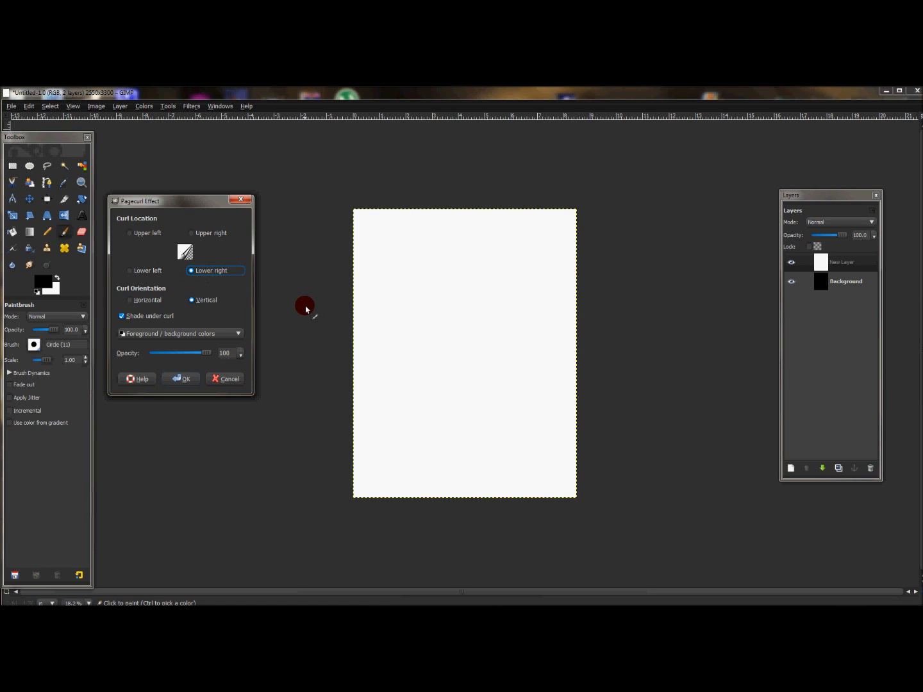
pyautogui.moveTo(574, 490)
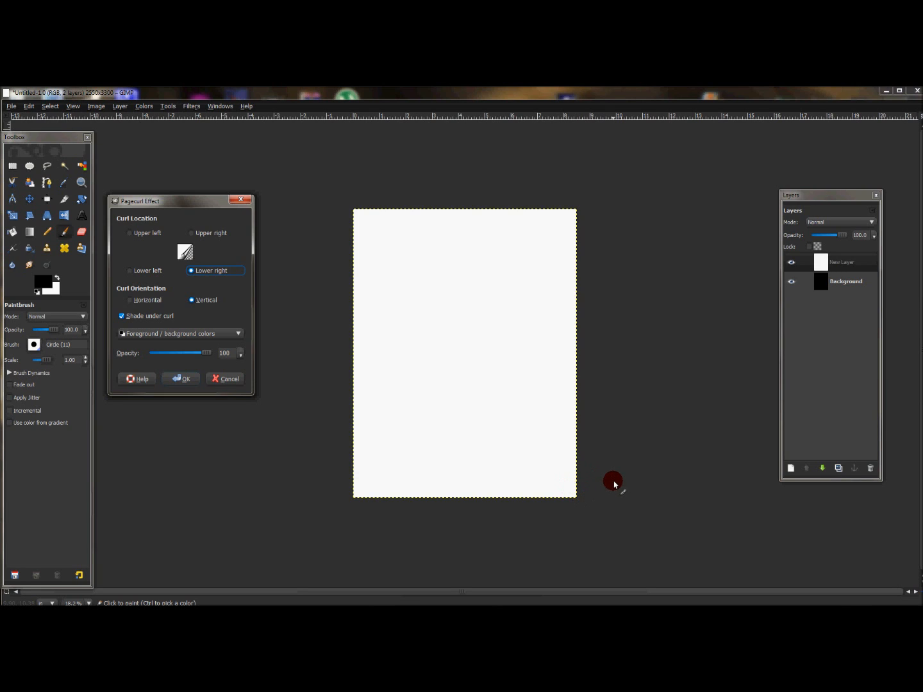
pyautogui.moveTo(274, 408)
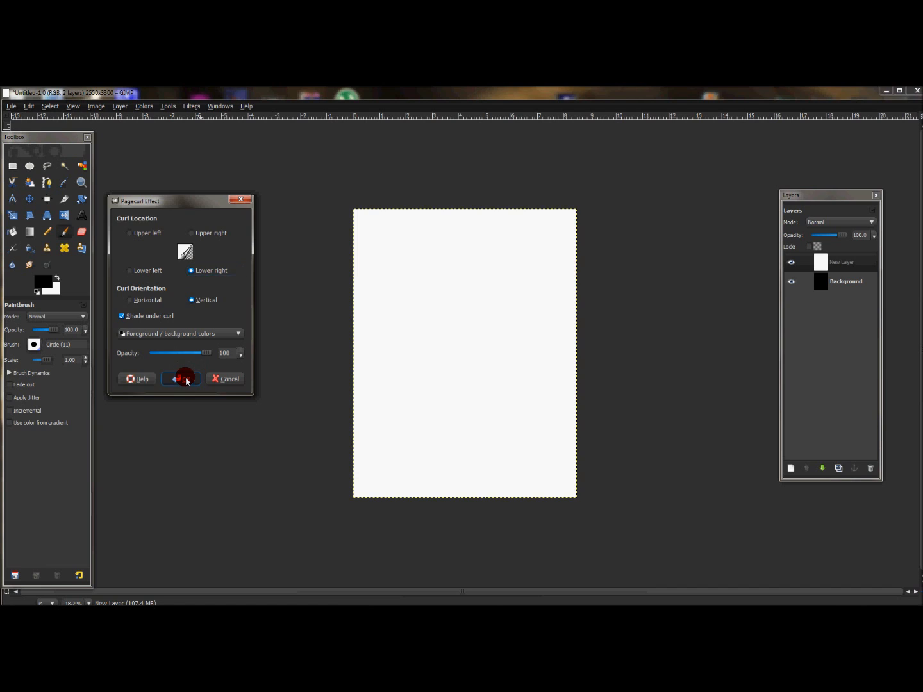
pyautogui.click(182, 379)
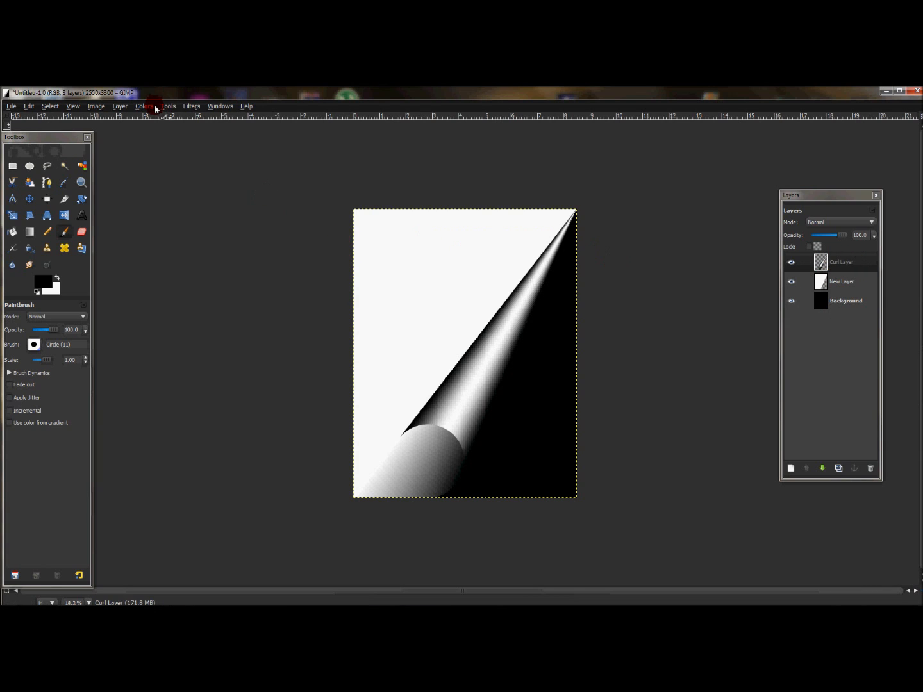
# Step: Bring up the Colors menu over the curled page image
pyautogui.click(144, 105)
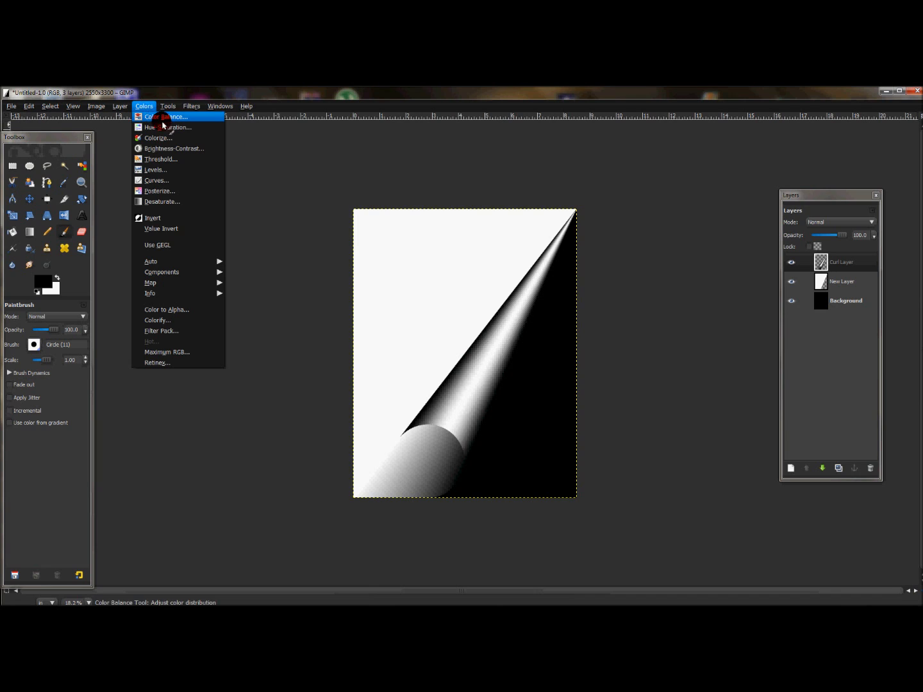
# Step: Adjust the Curl Layer to brightness 17 and contrast -41 and apply the change
pyautogui.click(175, 148)
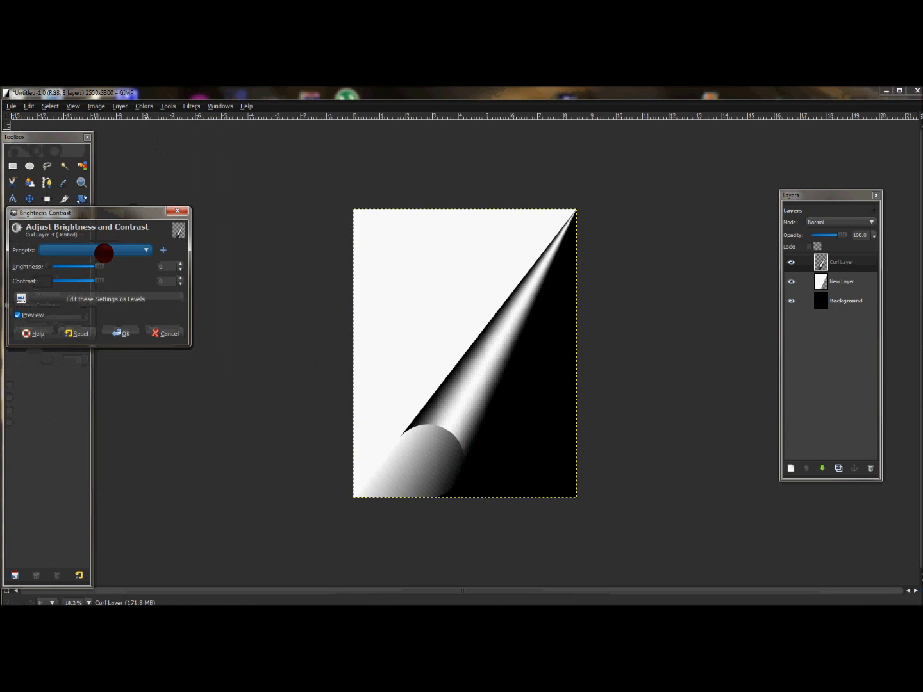
pyautogui.moveTo(103, 267); pyautogui.dragTo(95, 267)
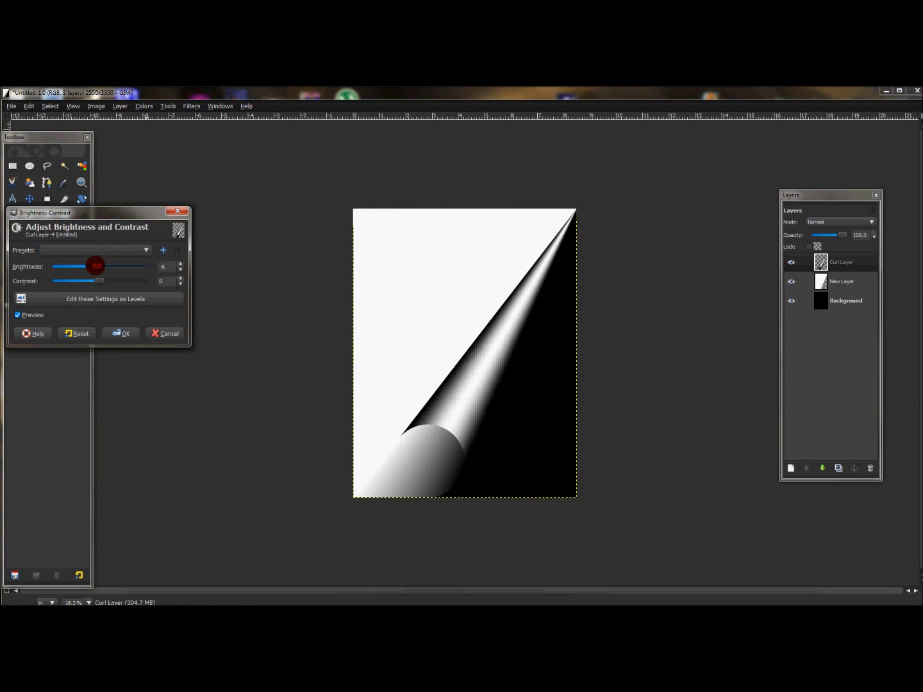
pyautogui.moveTo(95, 264); pyautogui.dragTo(85, 264)
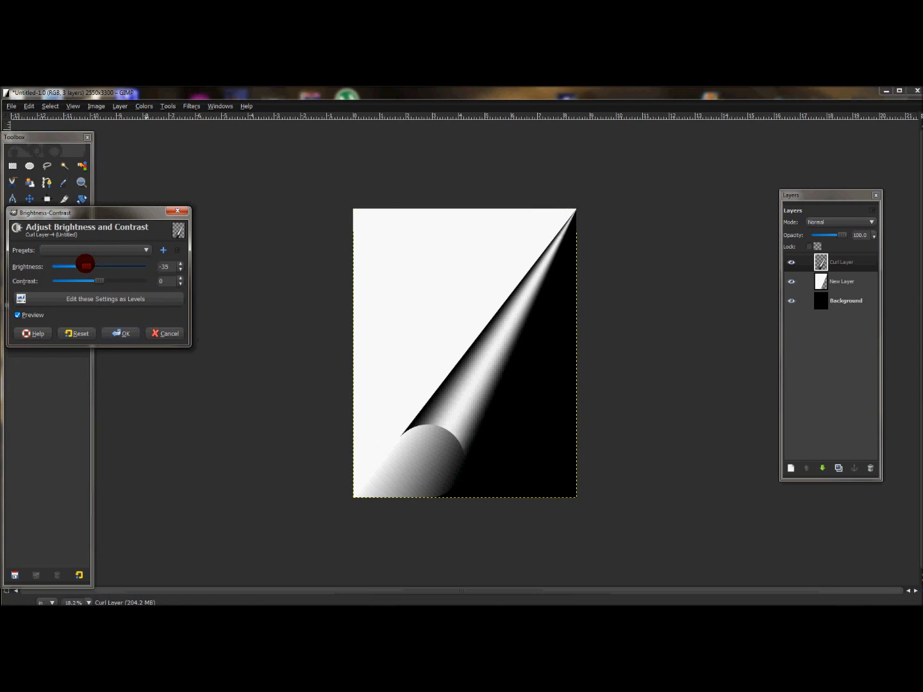
pyautogui.moveTo(84, 264); pyautogui.dragTo(79, 264)
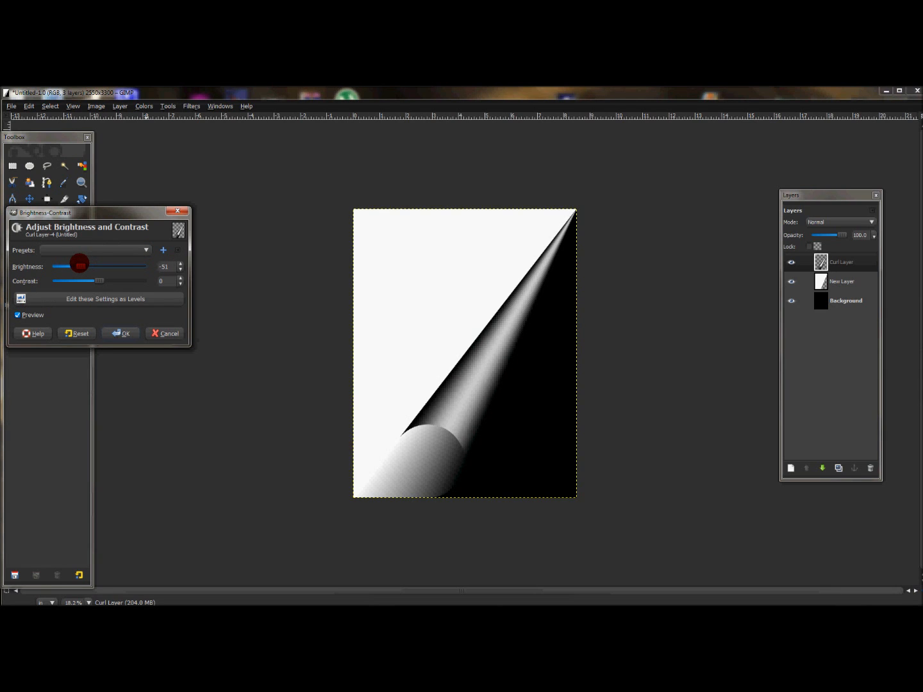
pyautogui.moveTo(78, 281); pyautogui.dragTo(93, 281)
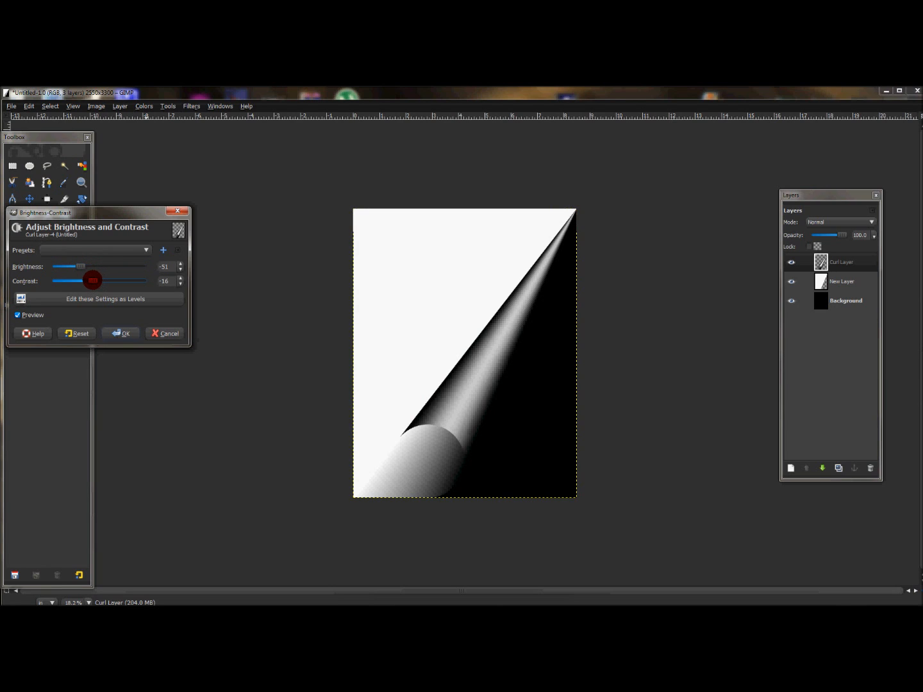
pyautogui.moveTo(92, 279); pyautogui.dragTo(88, 280)
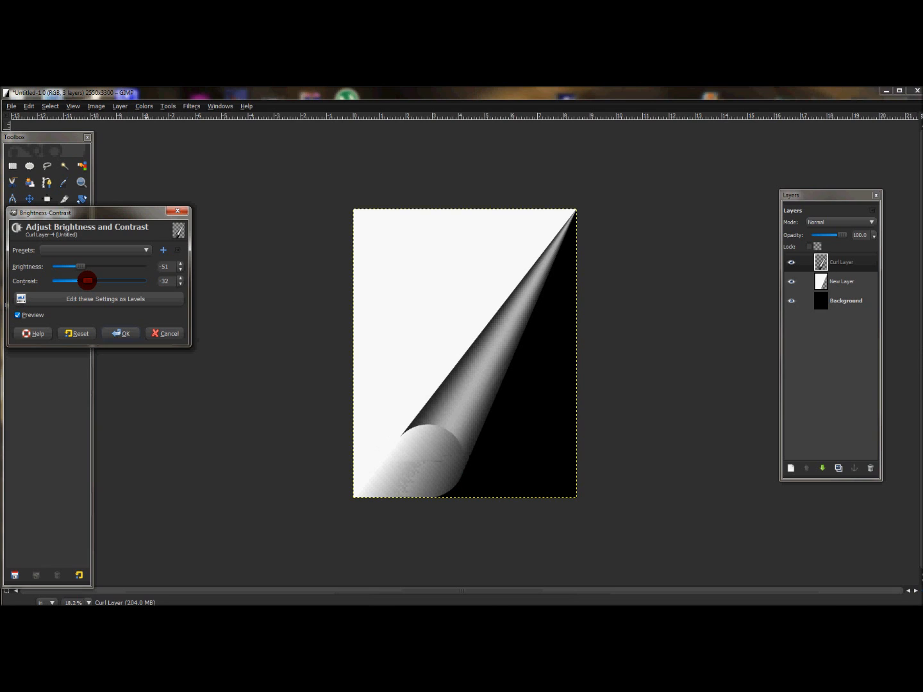
pyautogui.moveTo(87, 281); pyautogui.dragTo(83, 281)
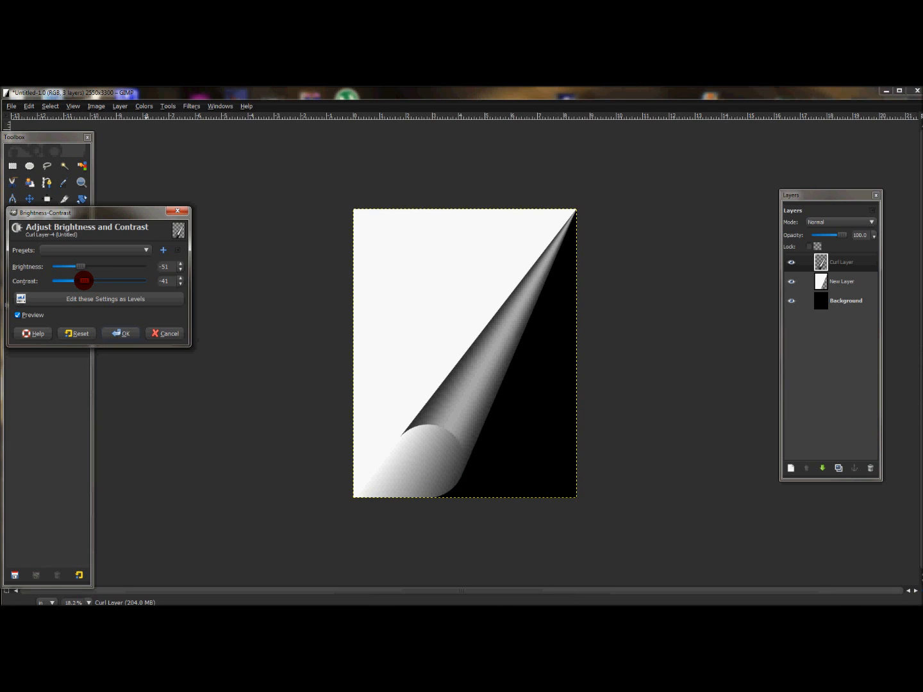
pyautogui.moveTo(81, 266); pyautogui.dragTo(83, 266)
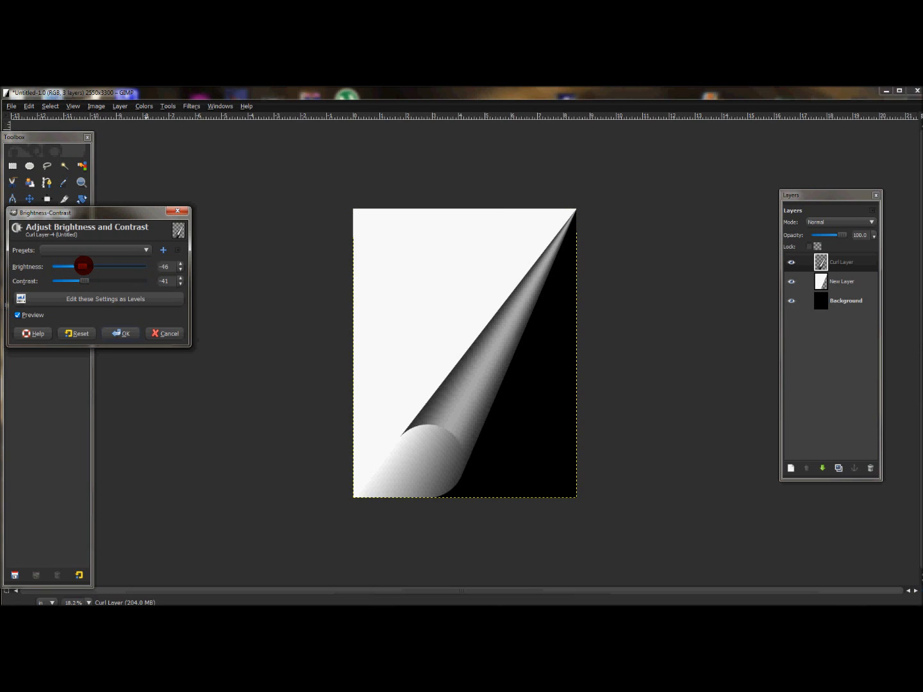
pyautogui.moveTo(83, 267); pyautogui.dragTo(89, 266)
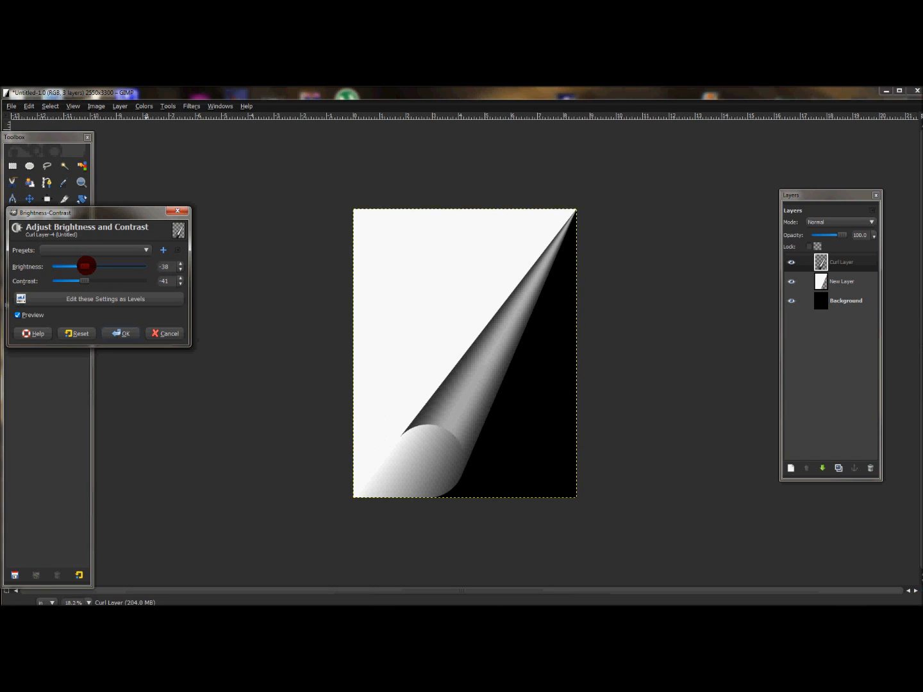
pyautogui.moveTo(85, 265); pyautogui.dragTo(94, 266)
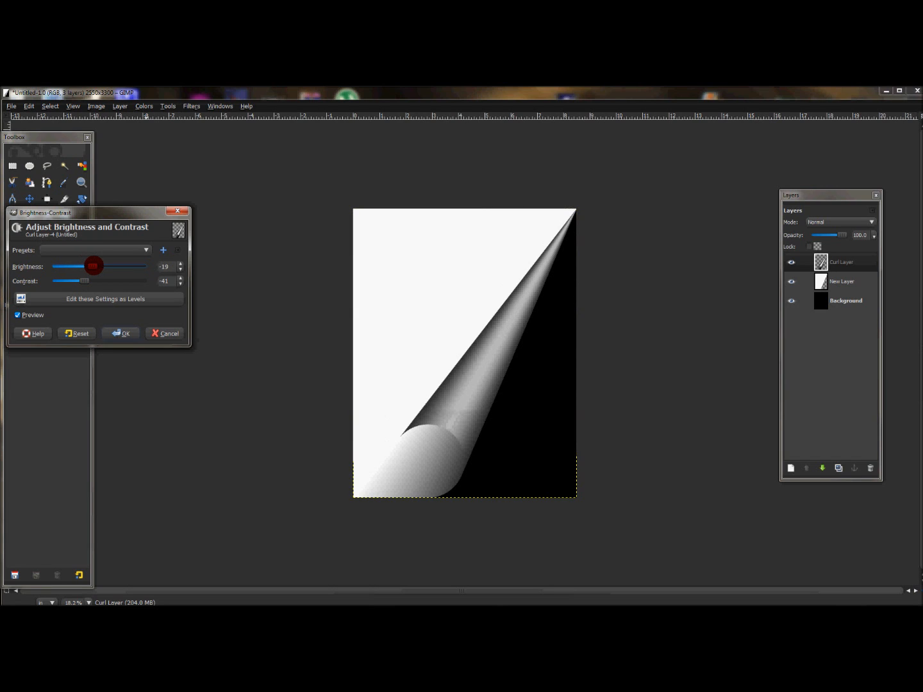
pyautogui.moveTo(93, 265); pyautogui.dragTo(98, 266)
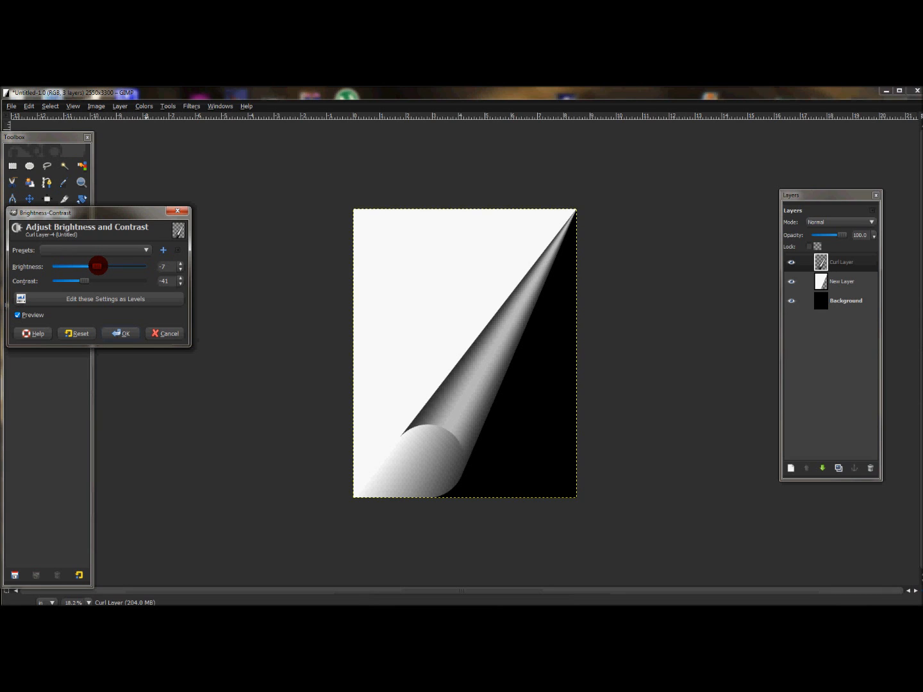
pyautogui.moveTo(98, 266); pyautogui.dragTo(100, 267)
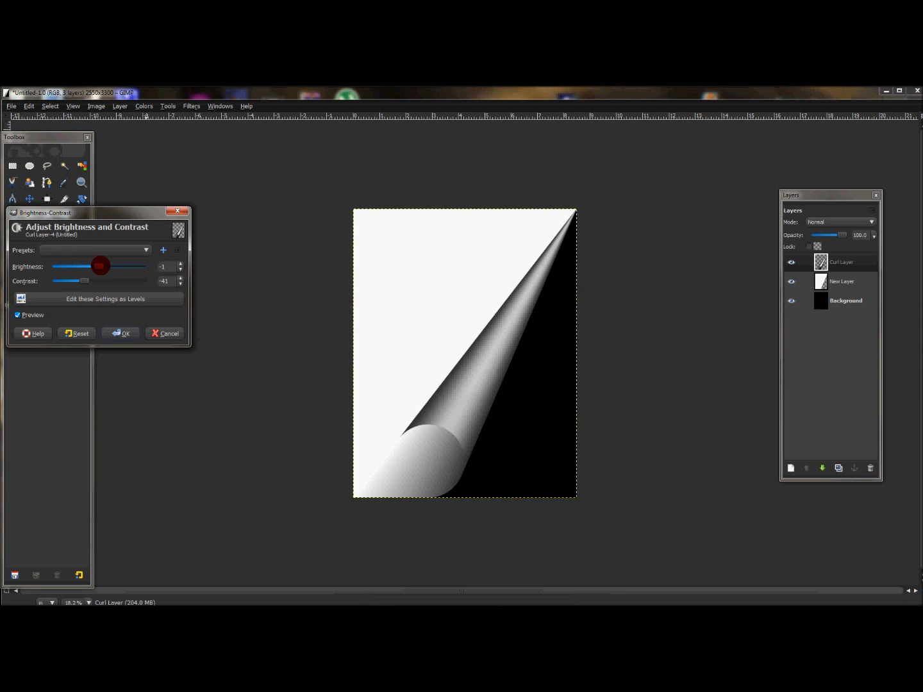
pyautogui.moveTo(100, 267); pyautogui.dragTo(105, 267)
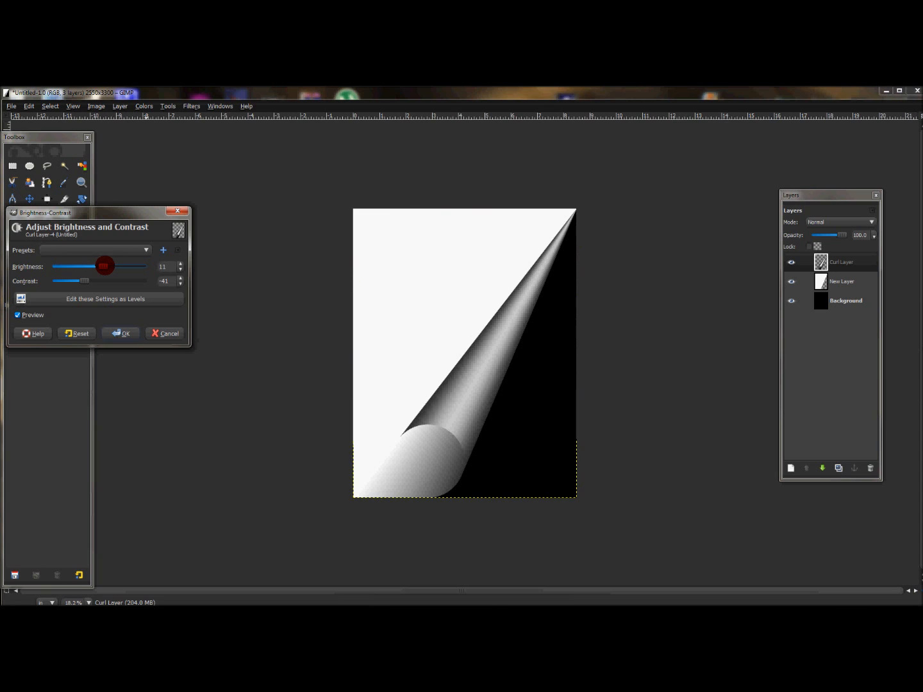
pyautogui.moveTo(106, 266); pyautogui.dragTo(108, 267)
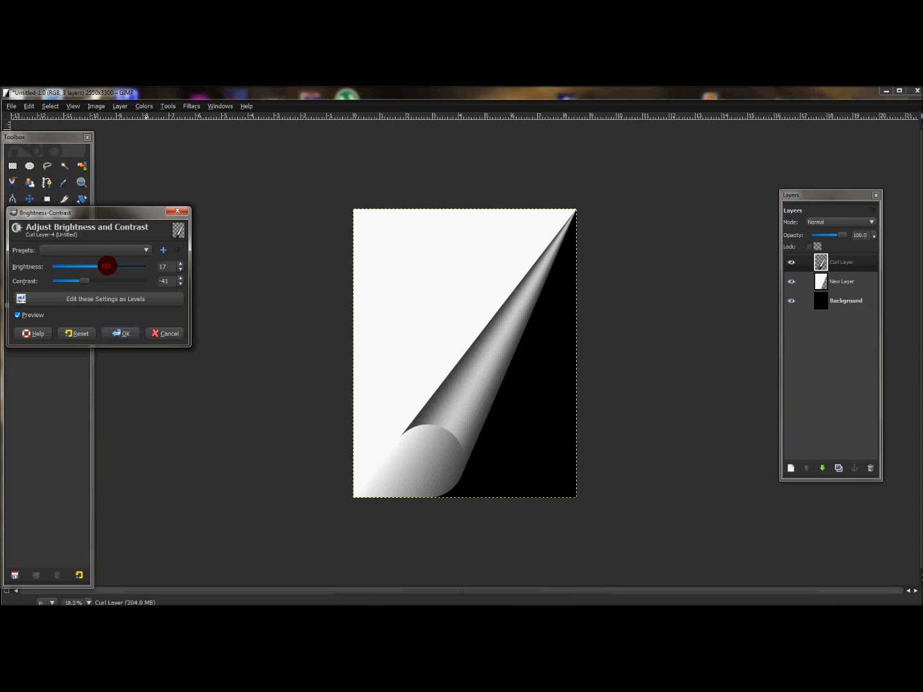
pyautogui.moveTo(107, 266); pyautogui.dragTo(136, 267)
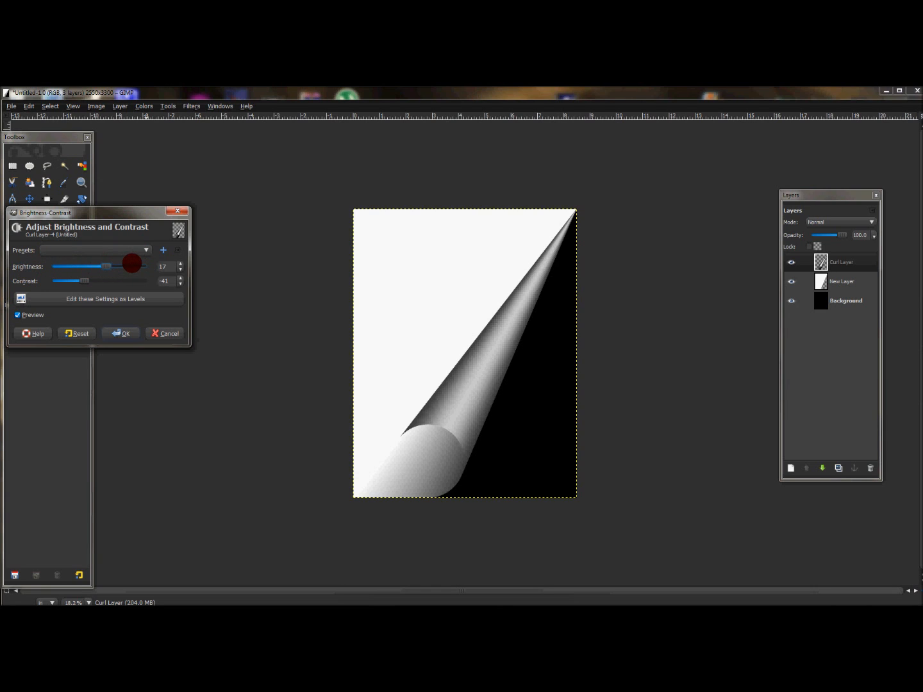
pyautogui.moveTo(130, 263); pyautogui.dragTo(56, 267)
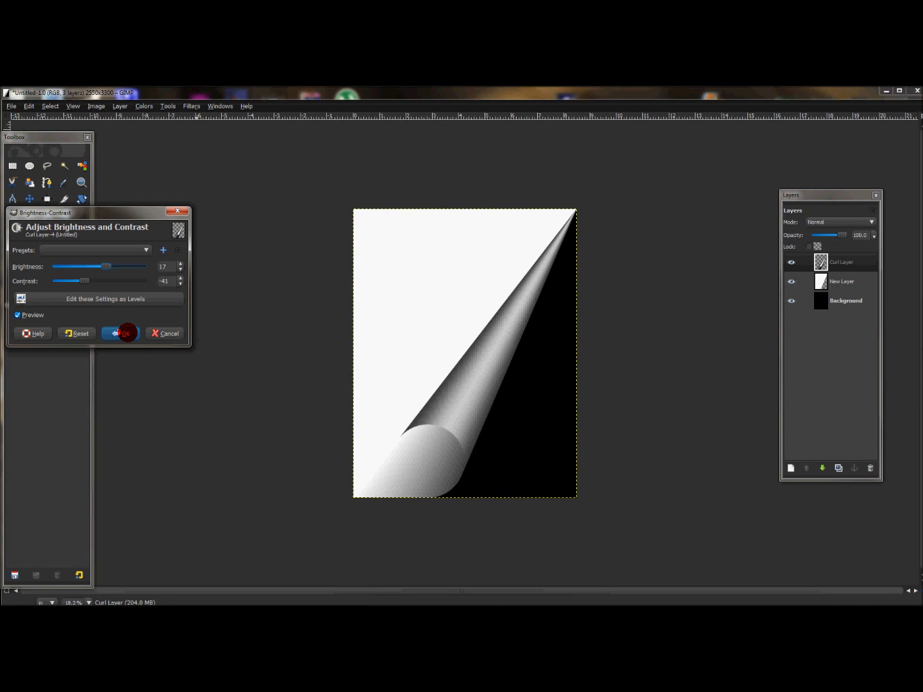
pyautogui.click(121, 333)
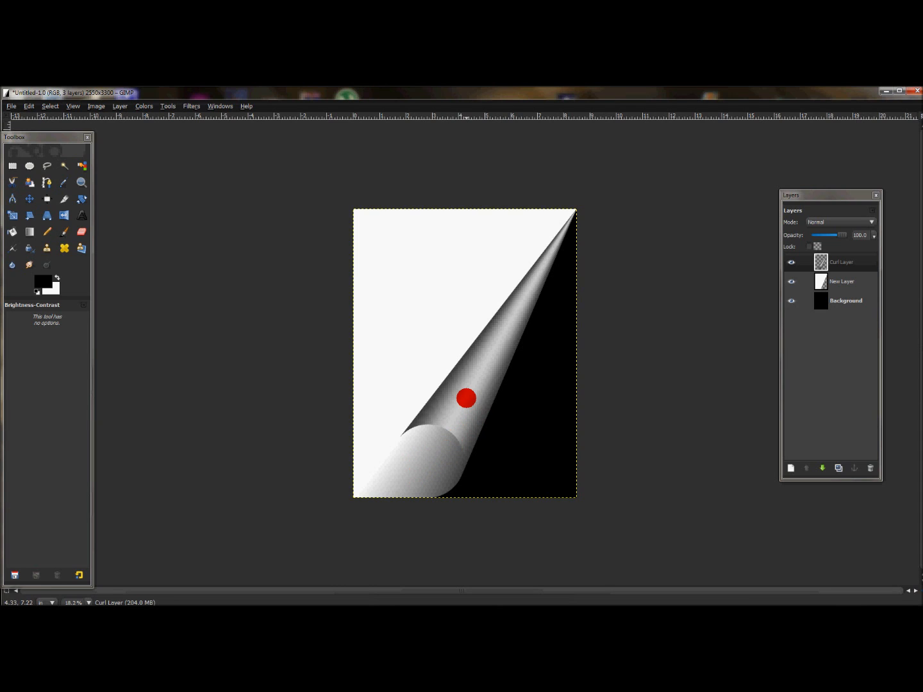
pyautogui.moveTo(467, 398); pyautogui.dragTo(501, 318)
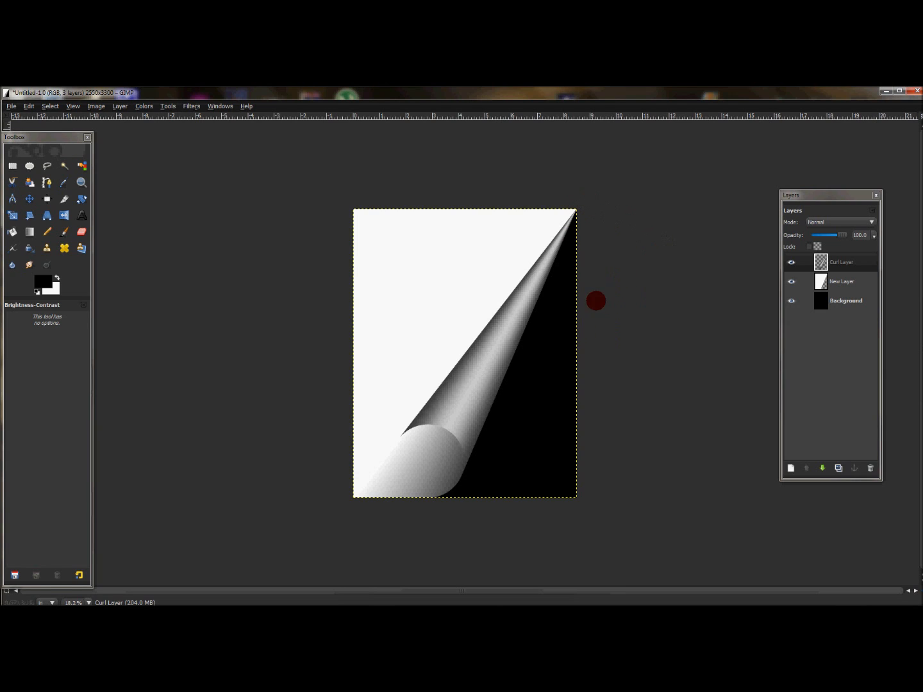
pyautogui.moveTo(650, 297)
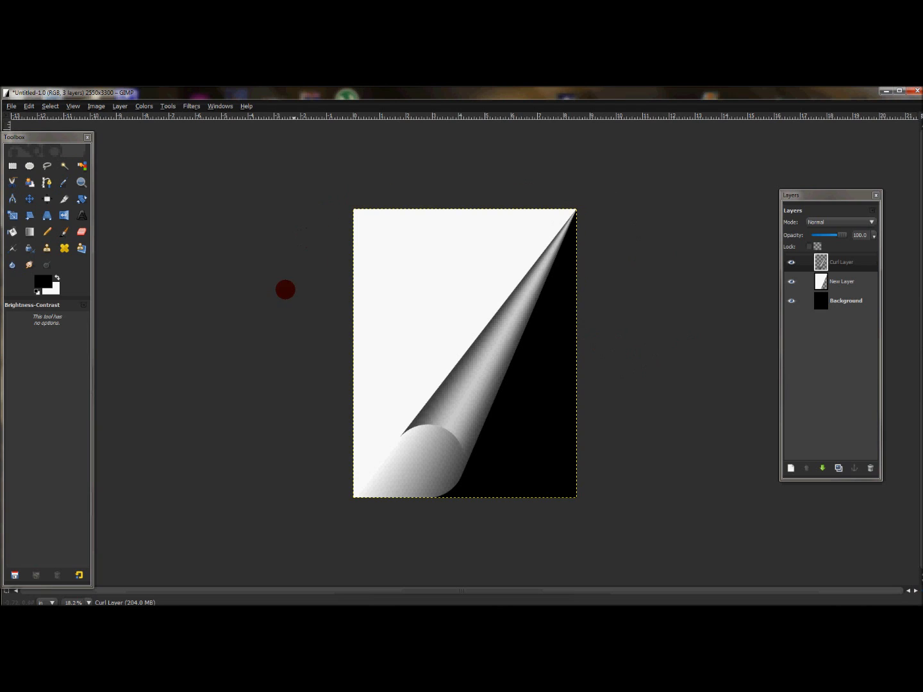
pyautogui.moveTo(641, 357)
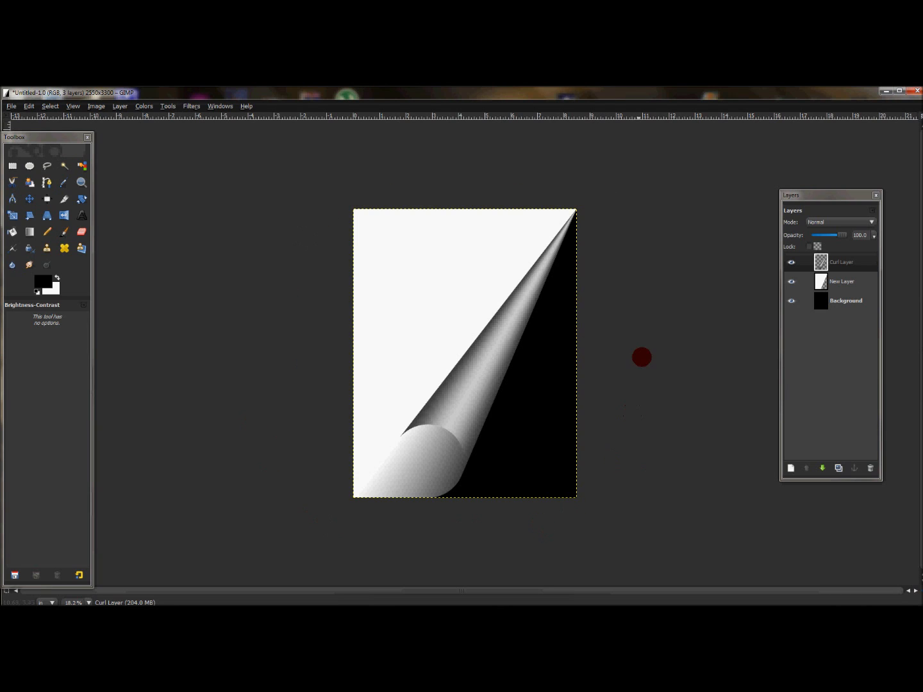
pyautogui.moveTo(308, 322)
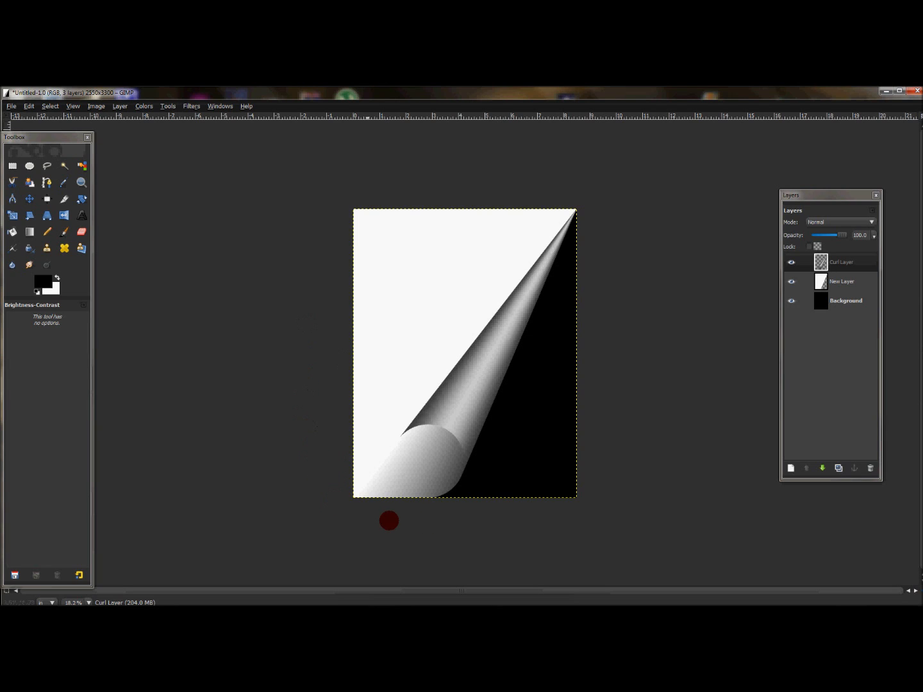
pyautogui.moveTo(601, 379)
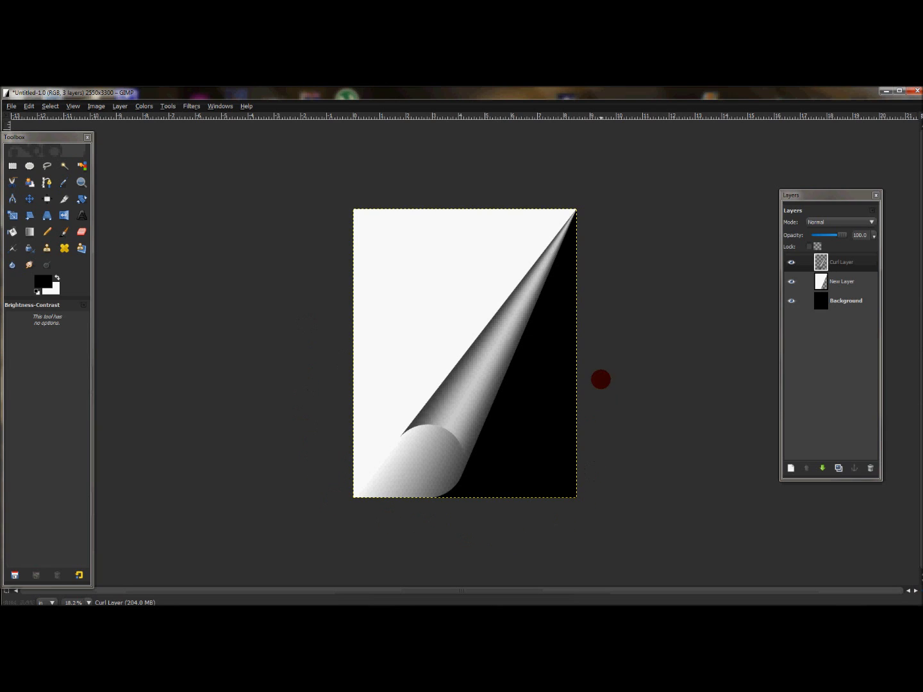
pyautogui.moveTo(617, 195)
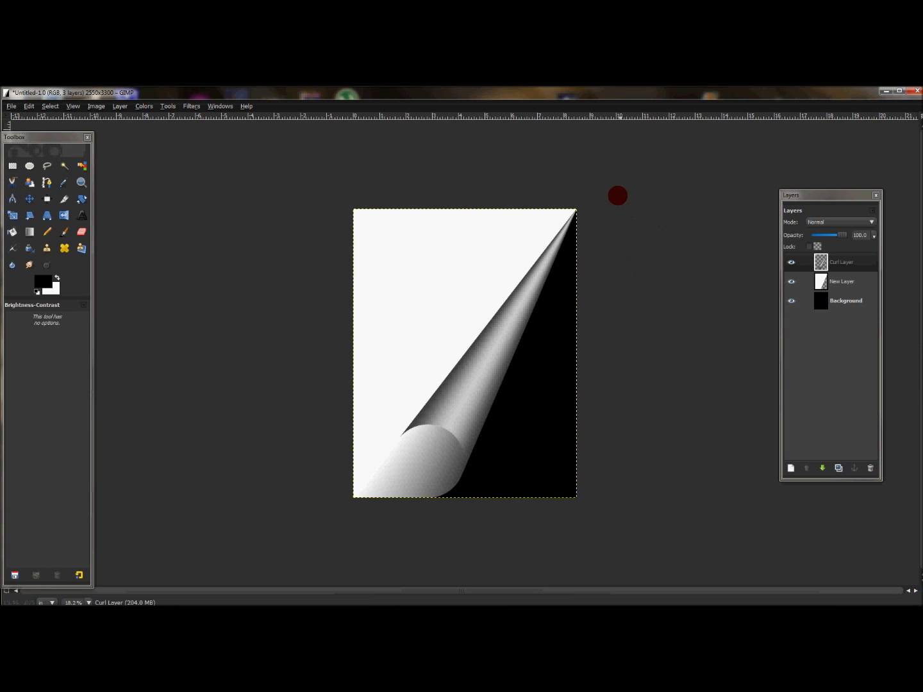
pyautogui.moveTo(748, 177)
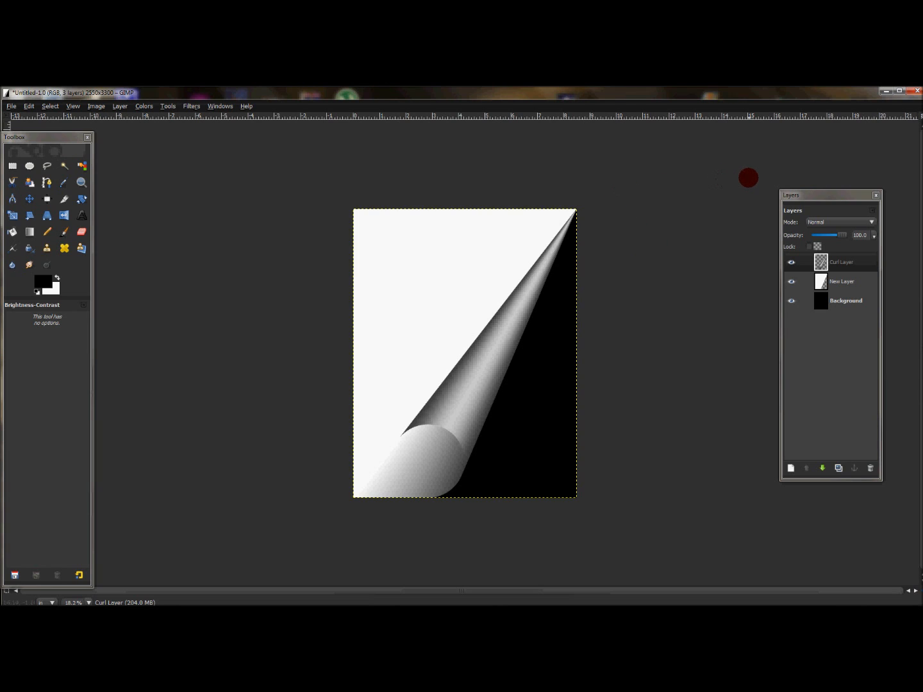
pyautogui.moveTo(492, 156)
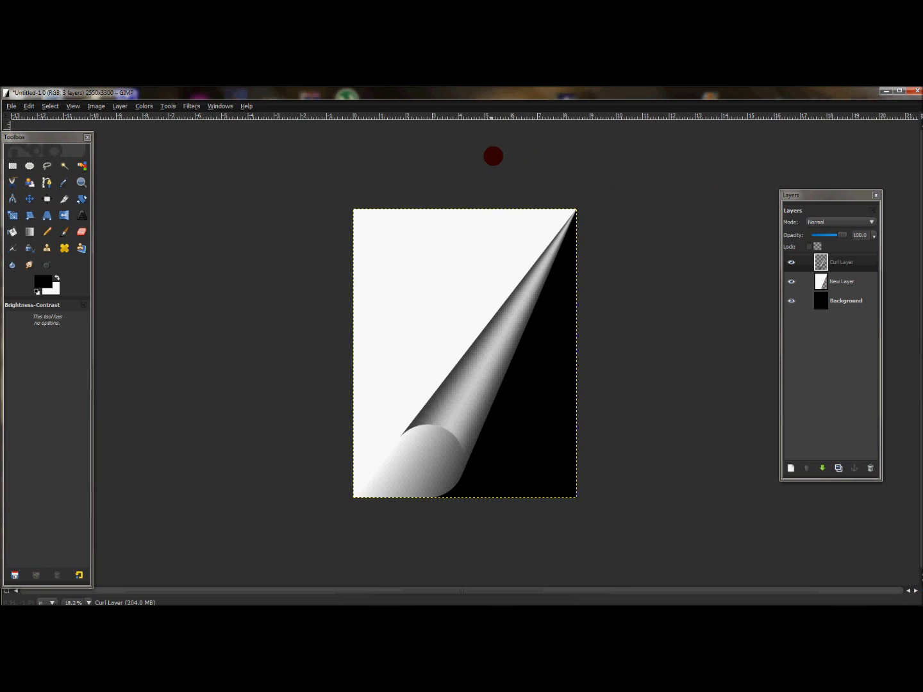